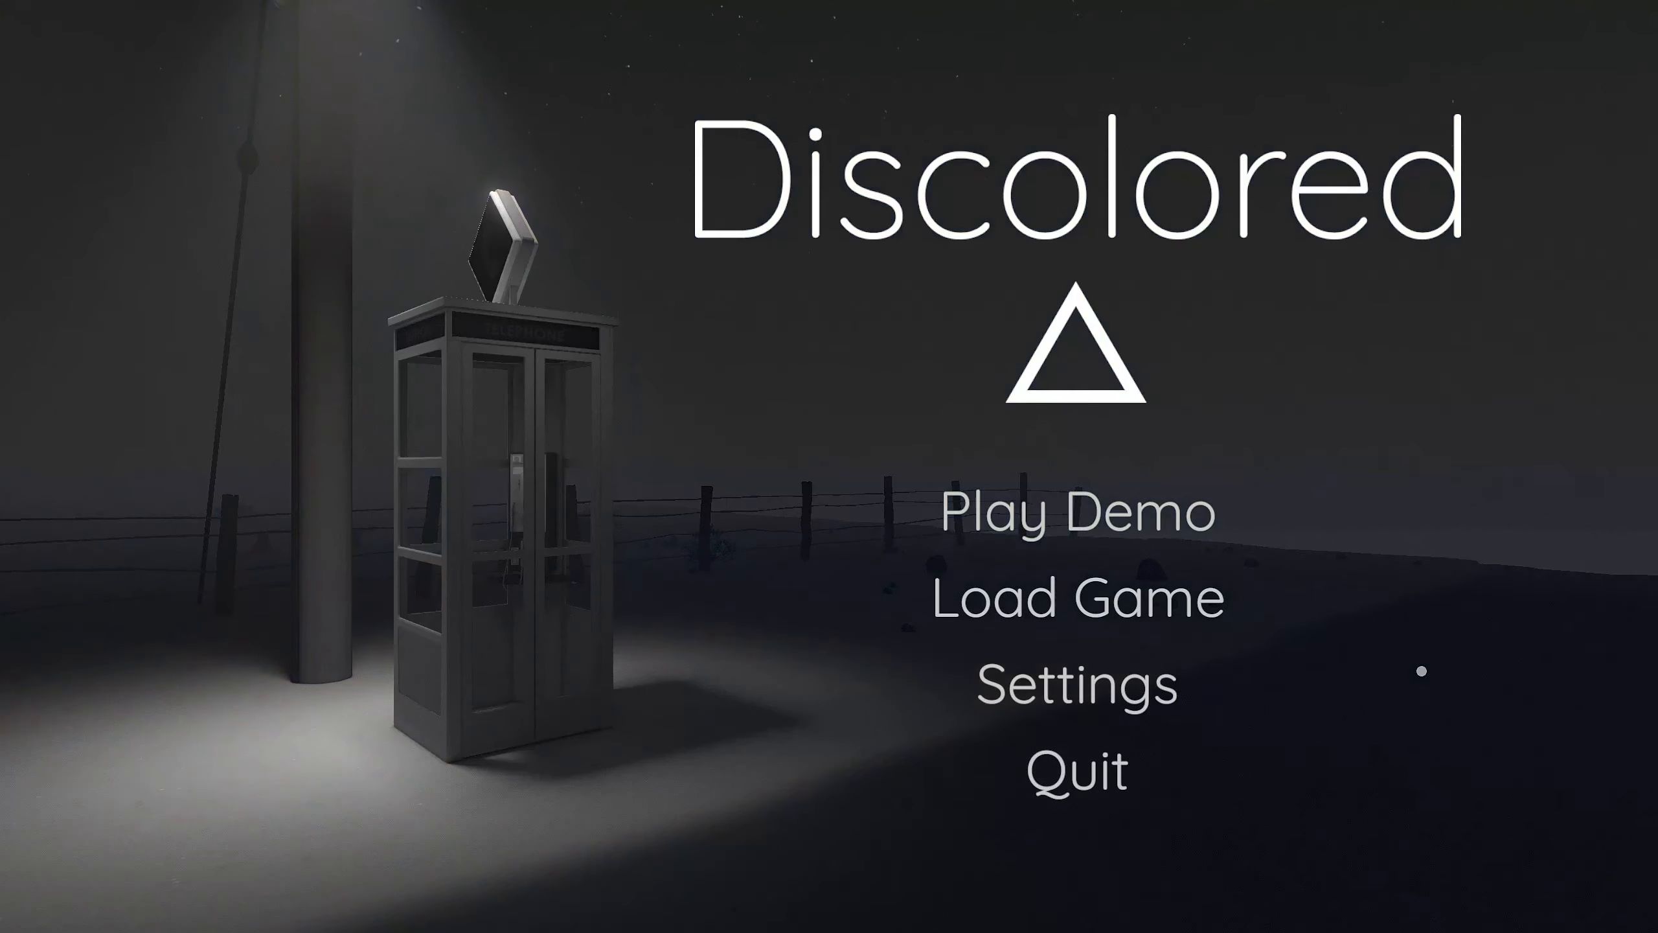
# Start the Discolored demo from the title screen via Play Demo.
pyautogui.click(1079, 516)
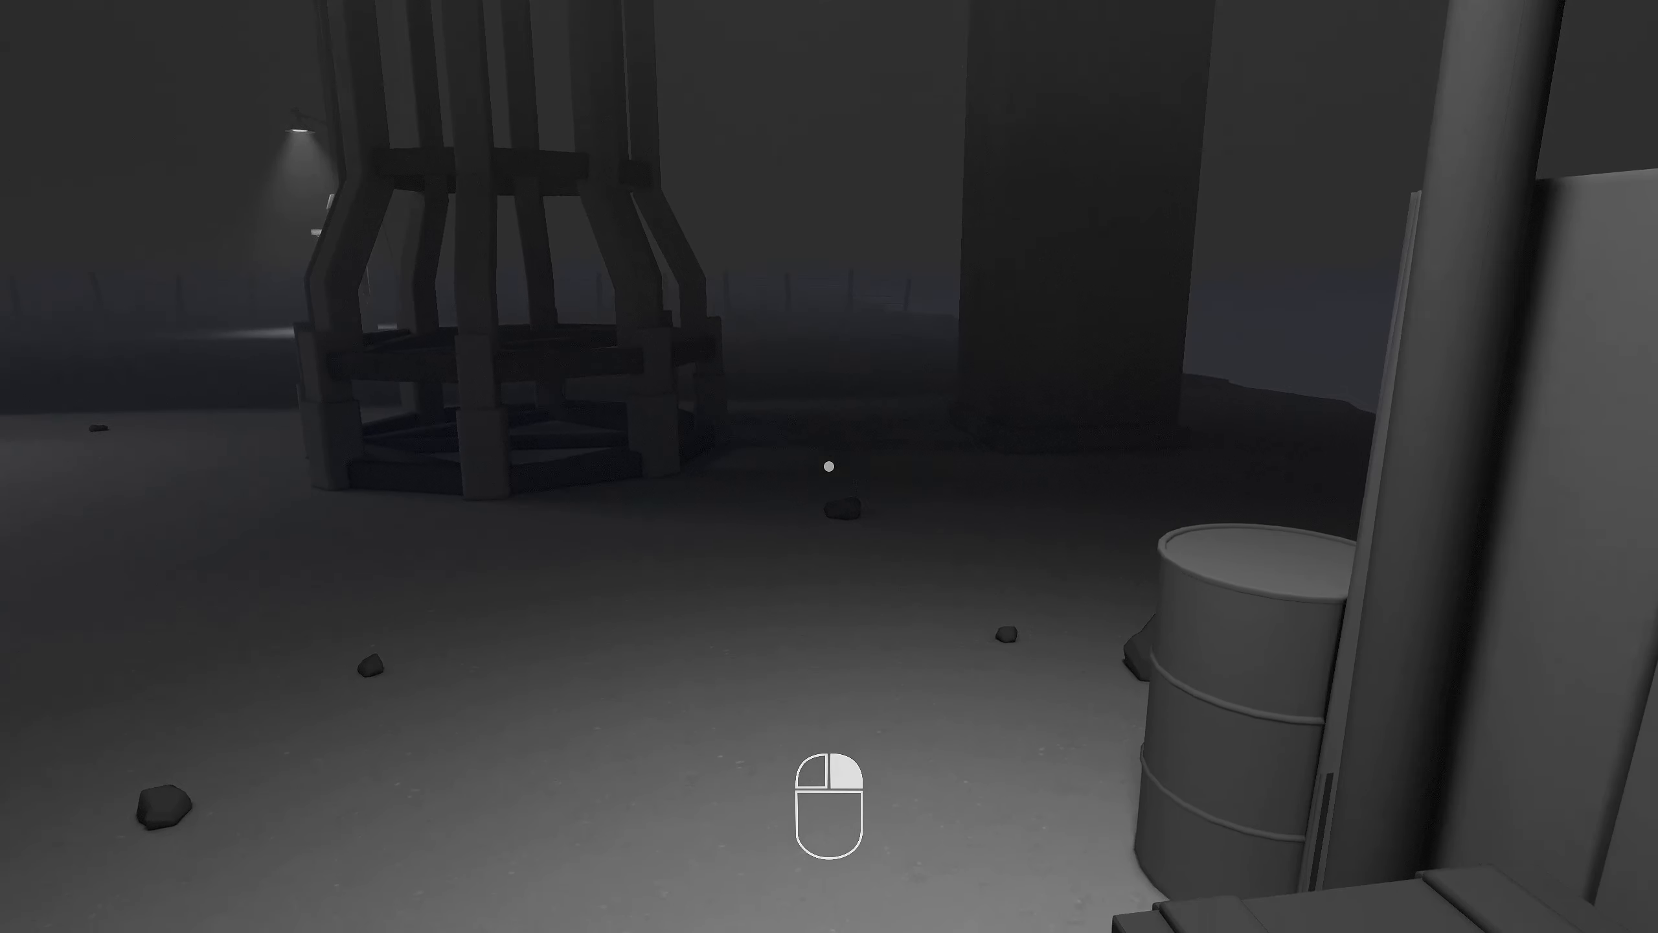
pyautogui.moveTo(828, 466)
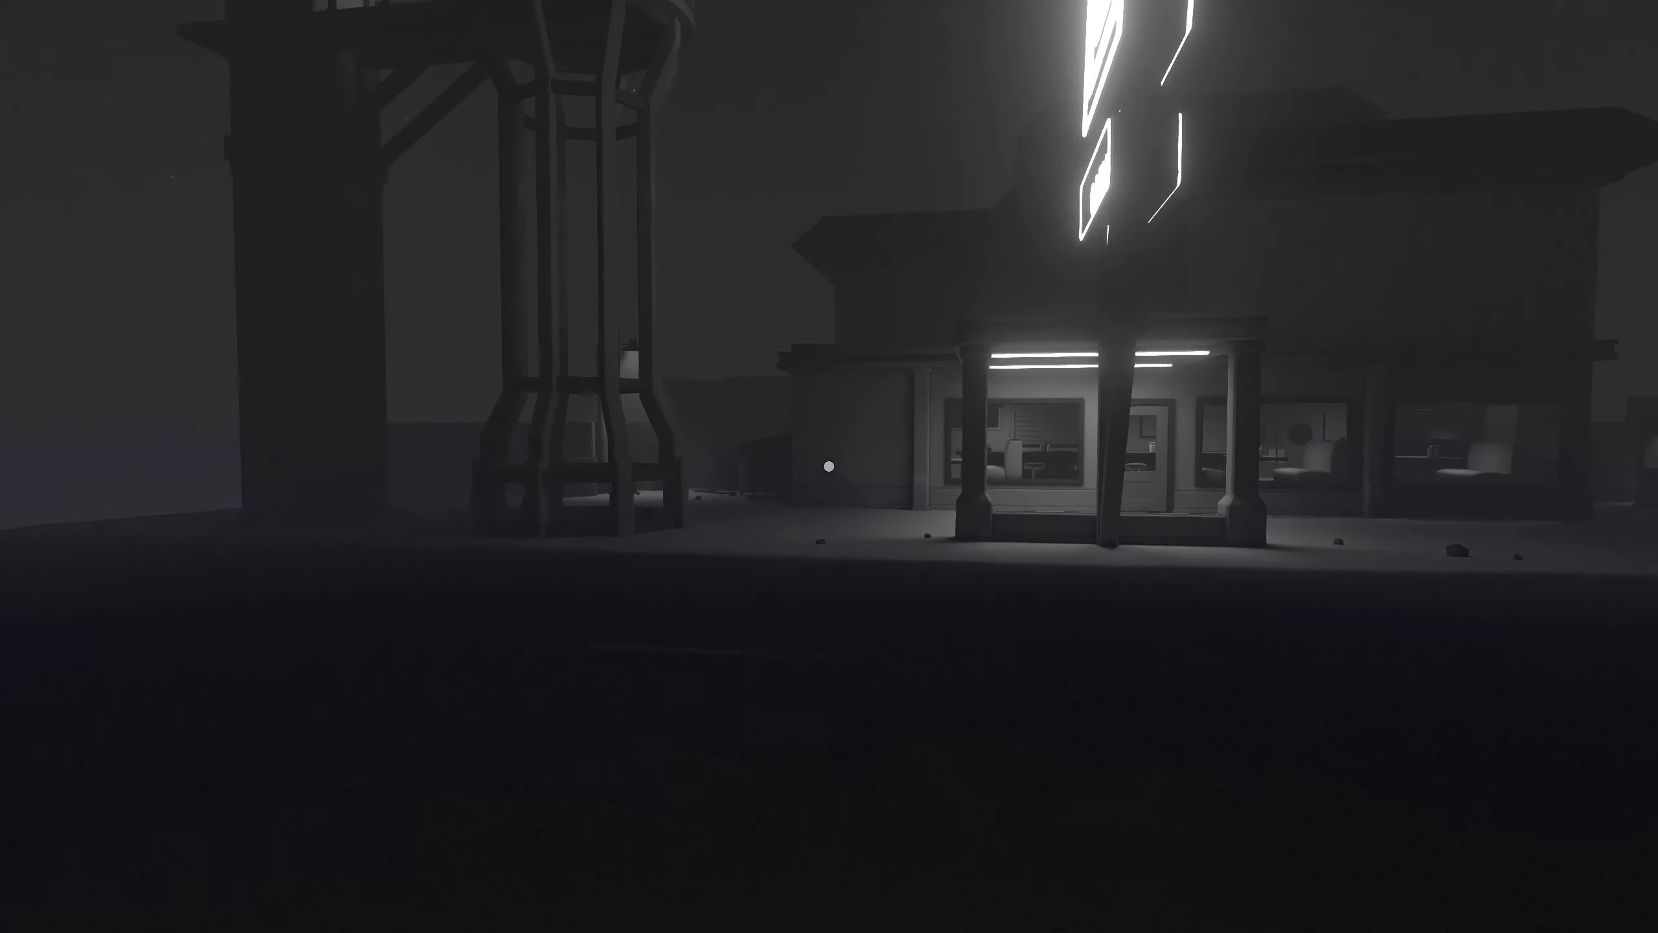
pyautogui.moveTo(829, 466)
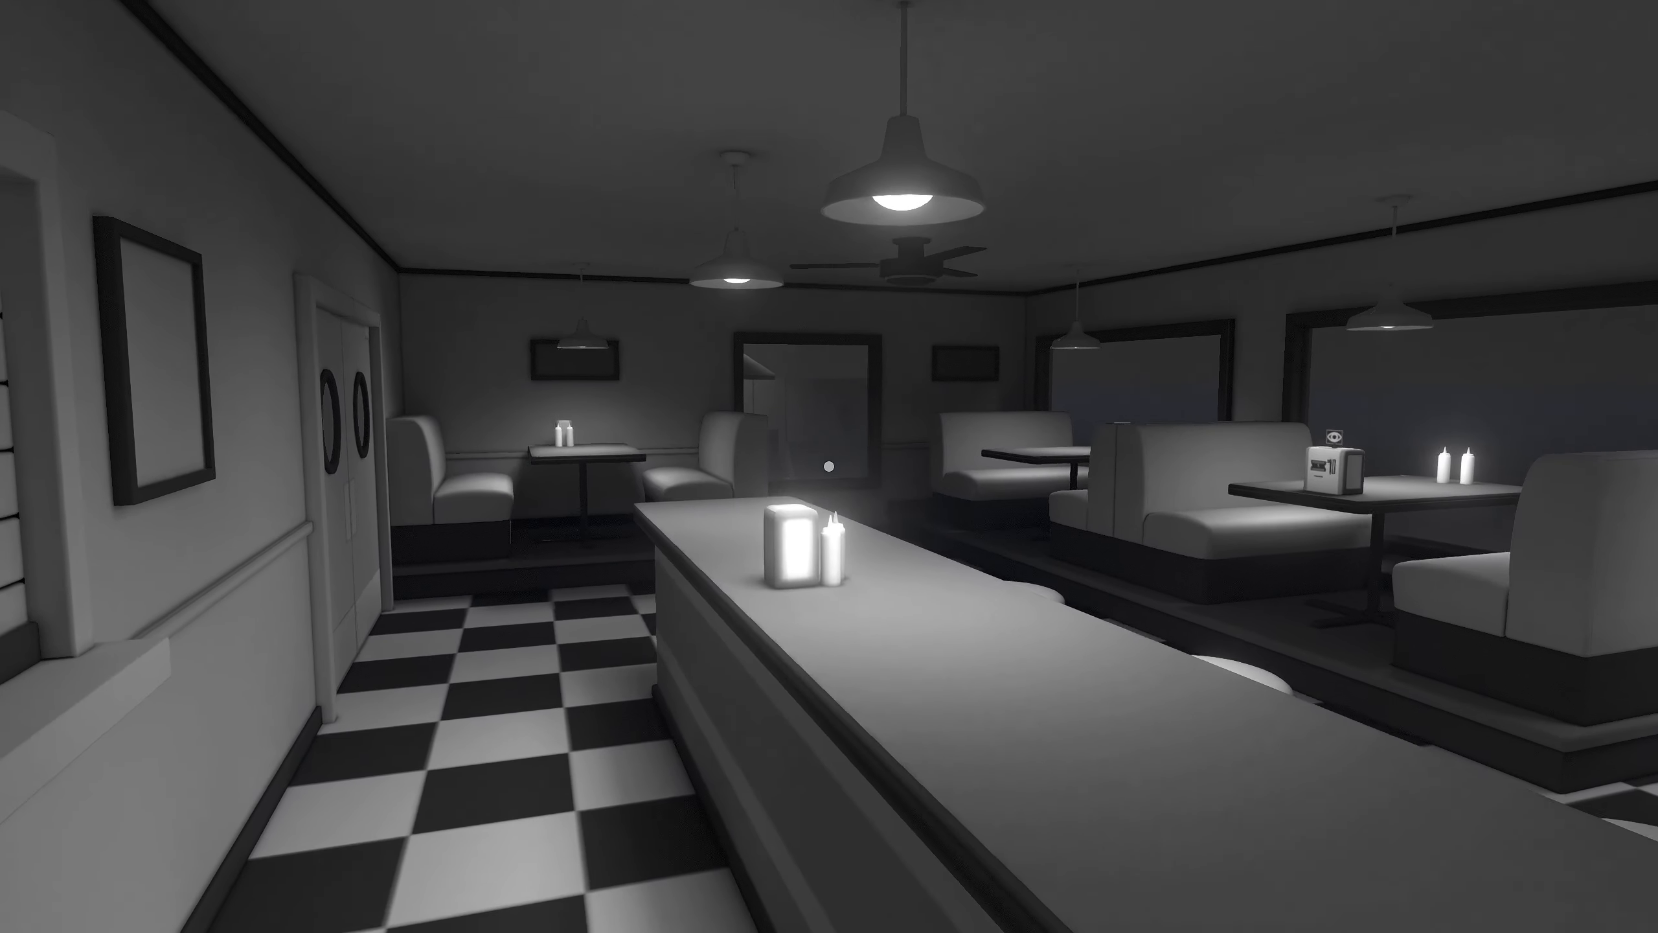
pyautogui.moveTo(829, 467)
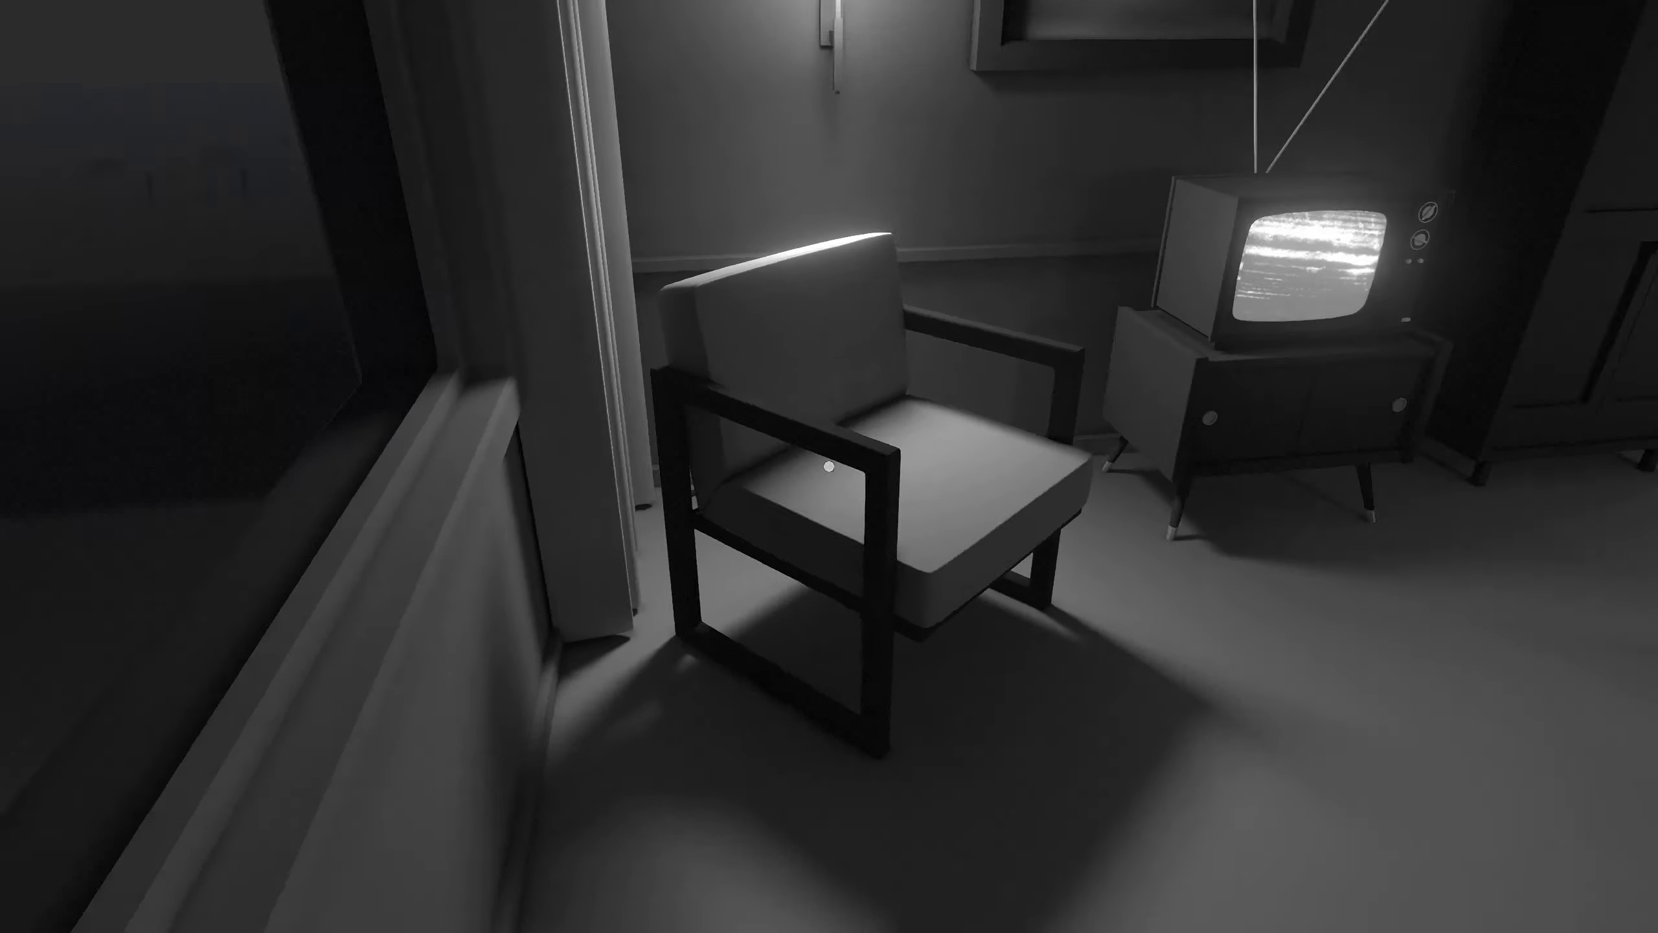
pyautogui.moveTo(829, 466)
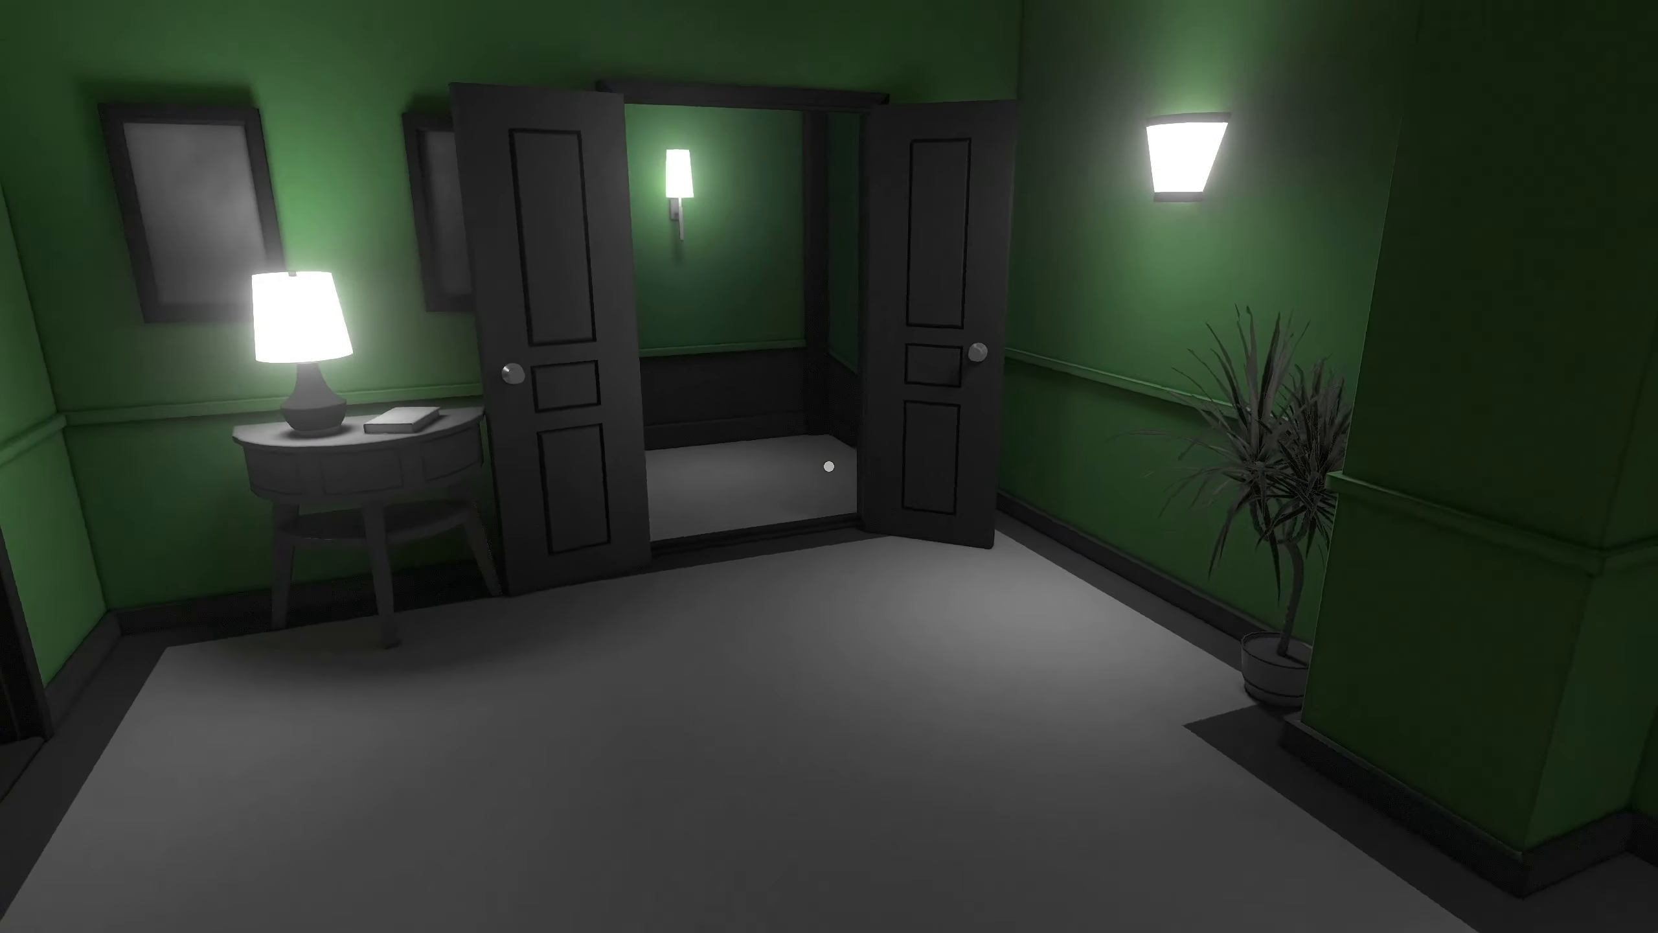
pyautogui.moveTo(829, 465)
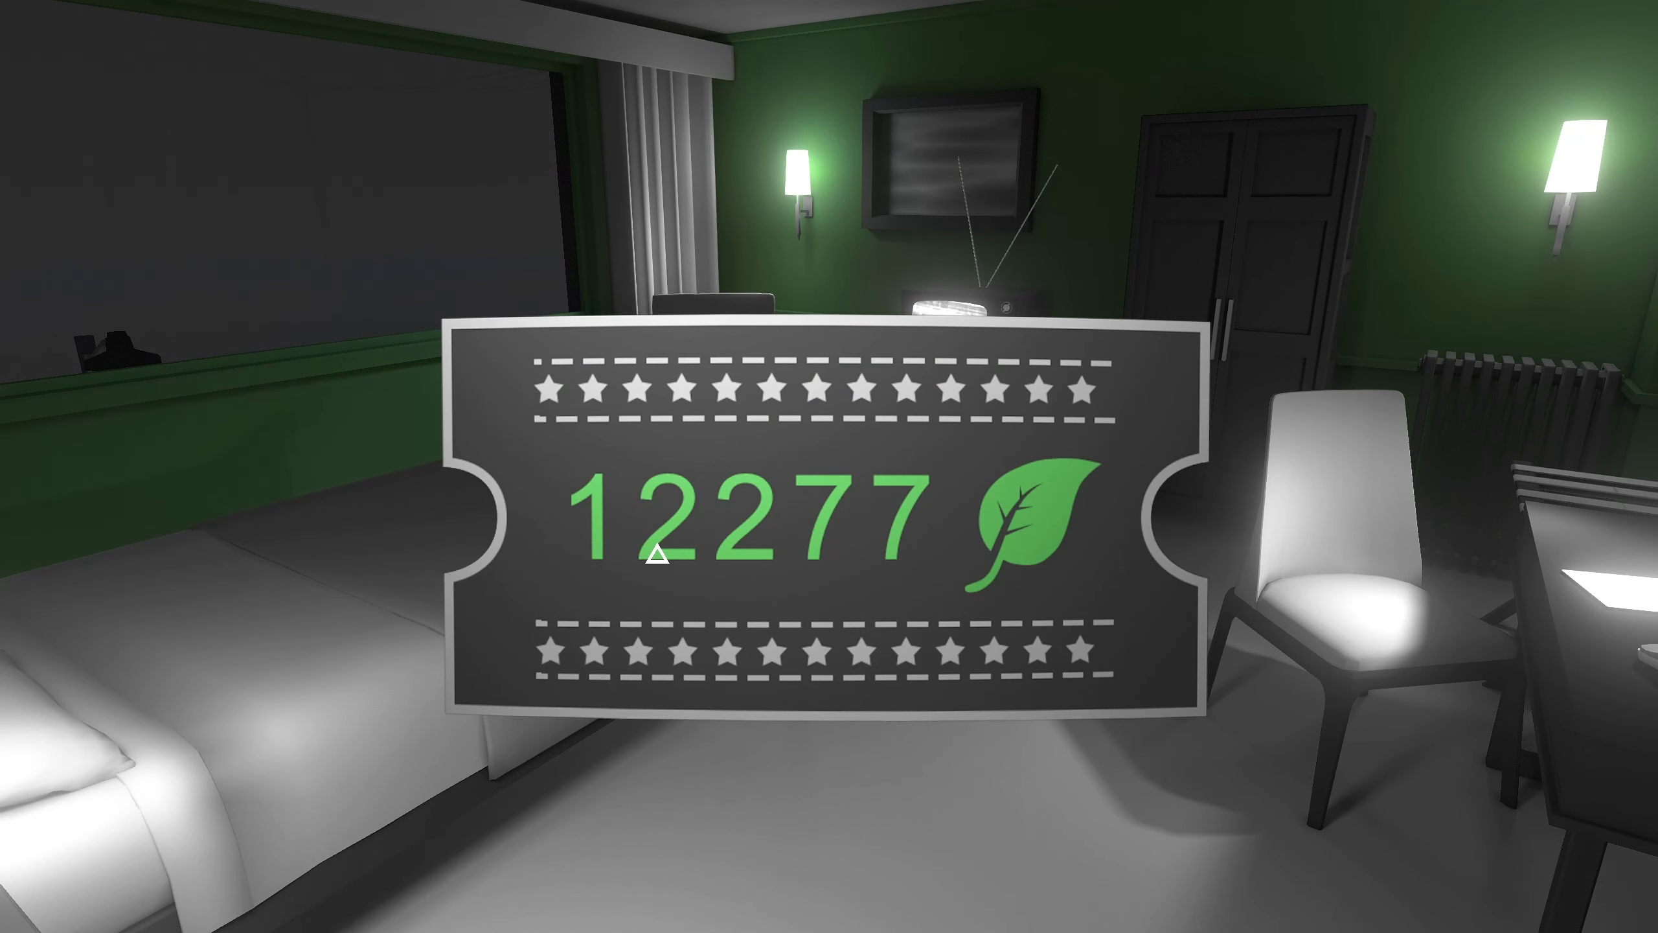
pyautogui.moveTo(1037, 572)
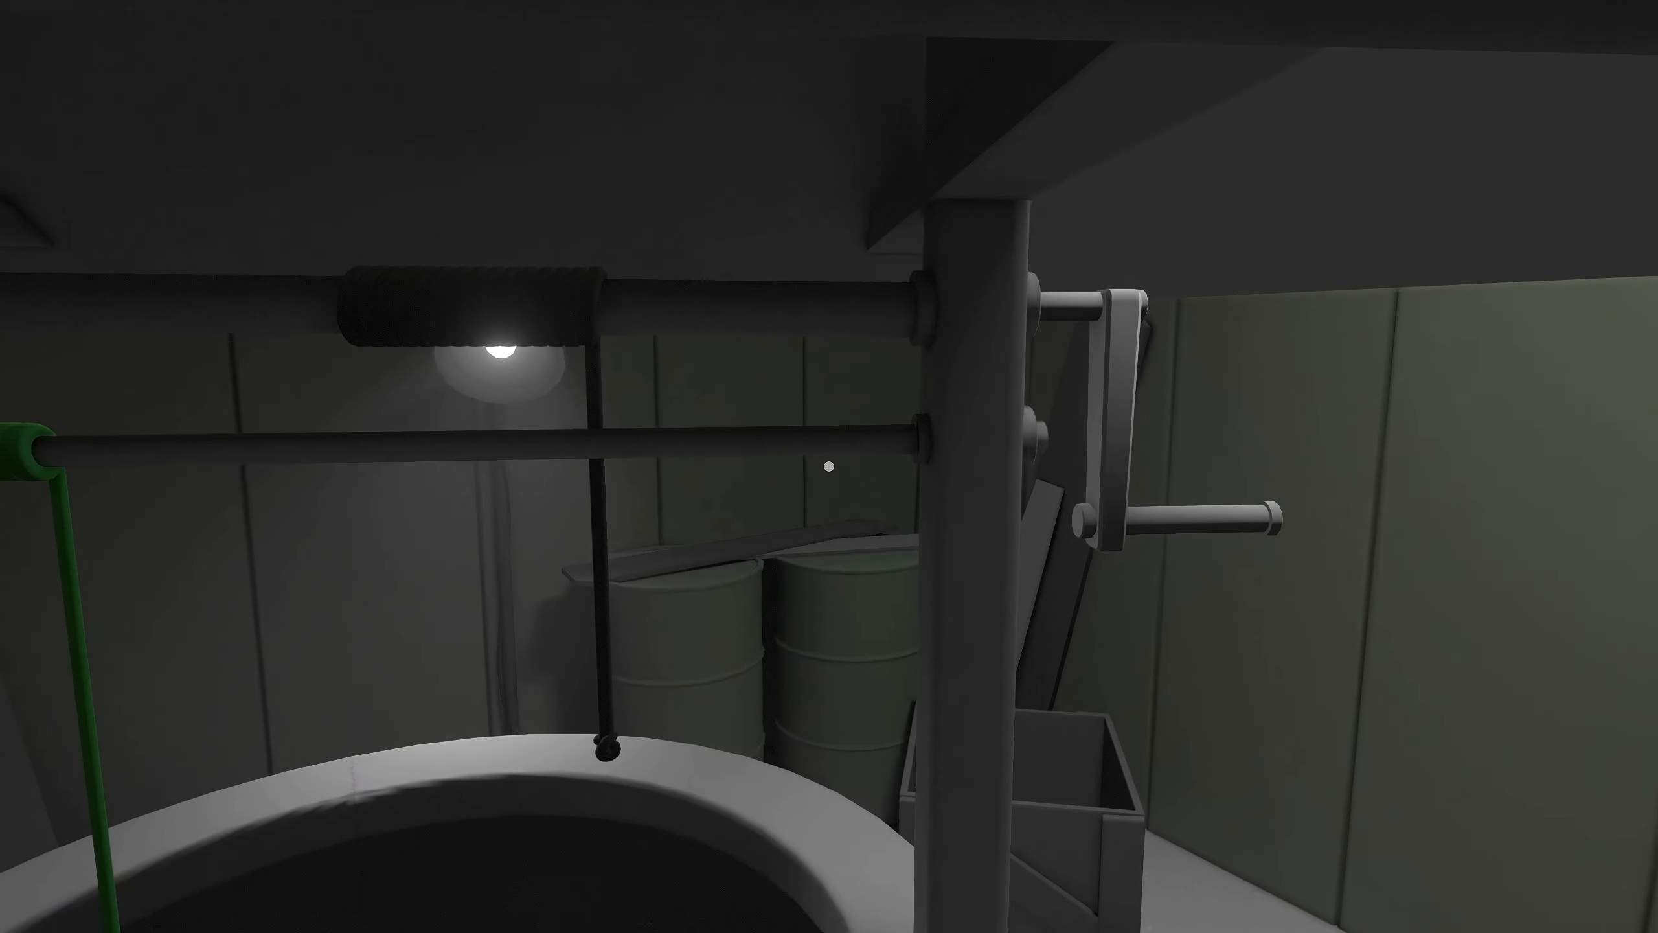
pyautogui.moveTo(829, 466)
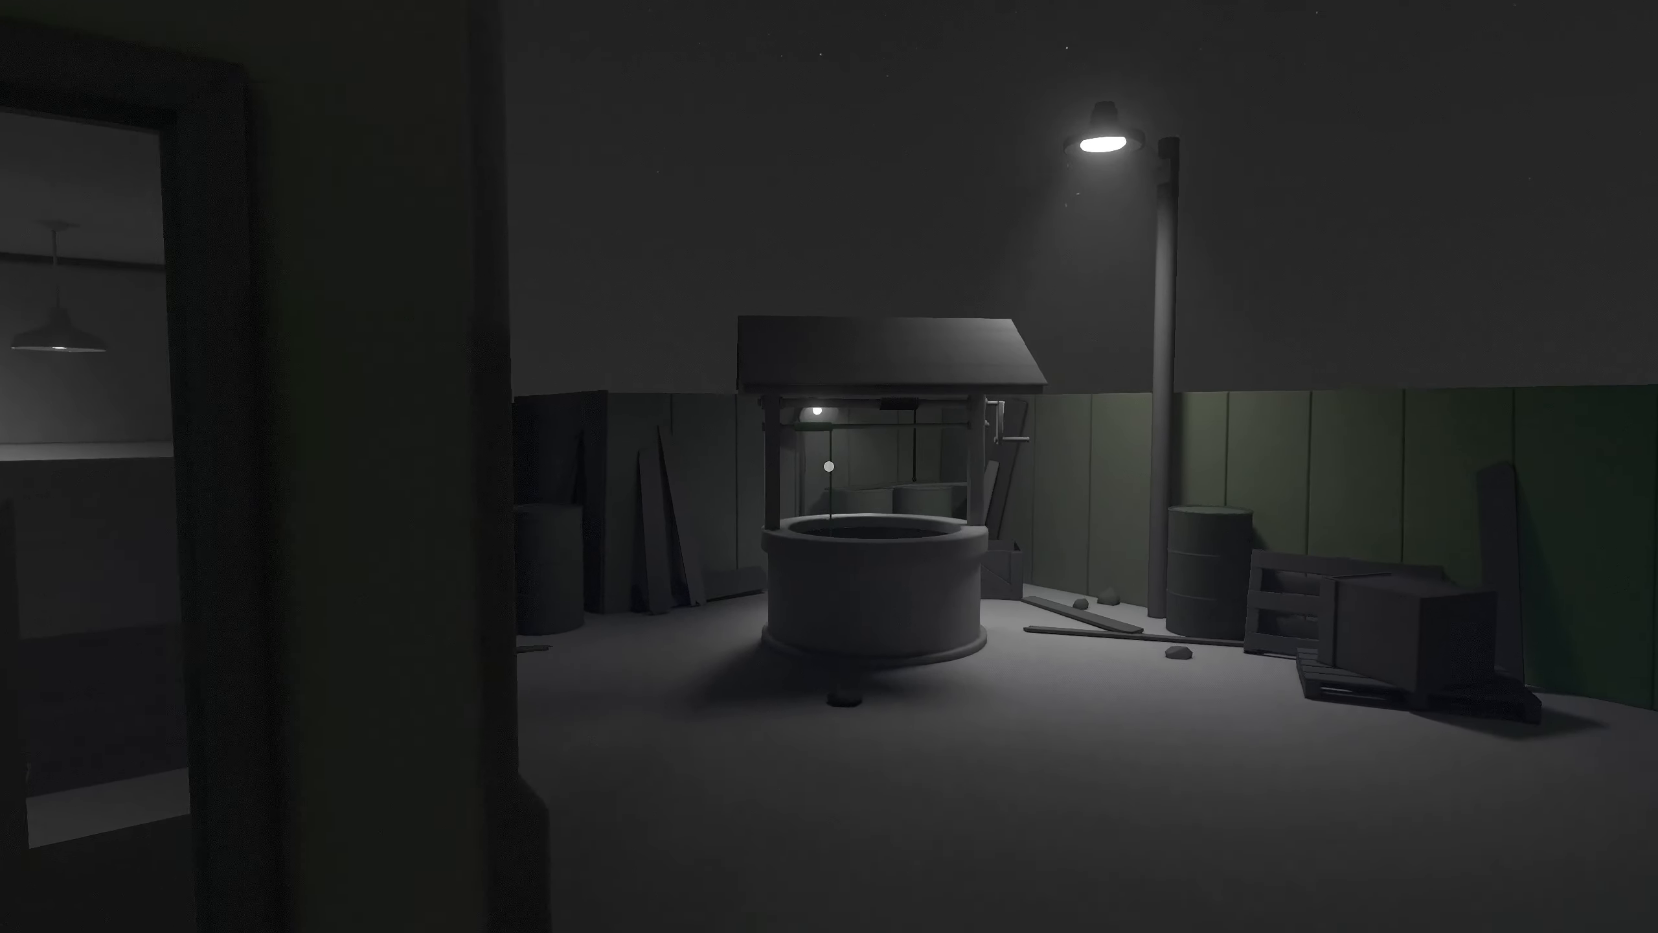
pyautogui.moveTo(829, 466)
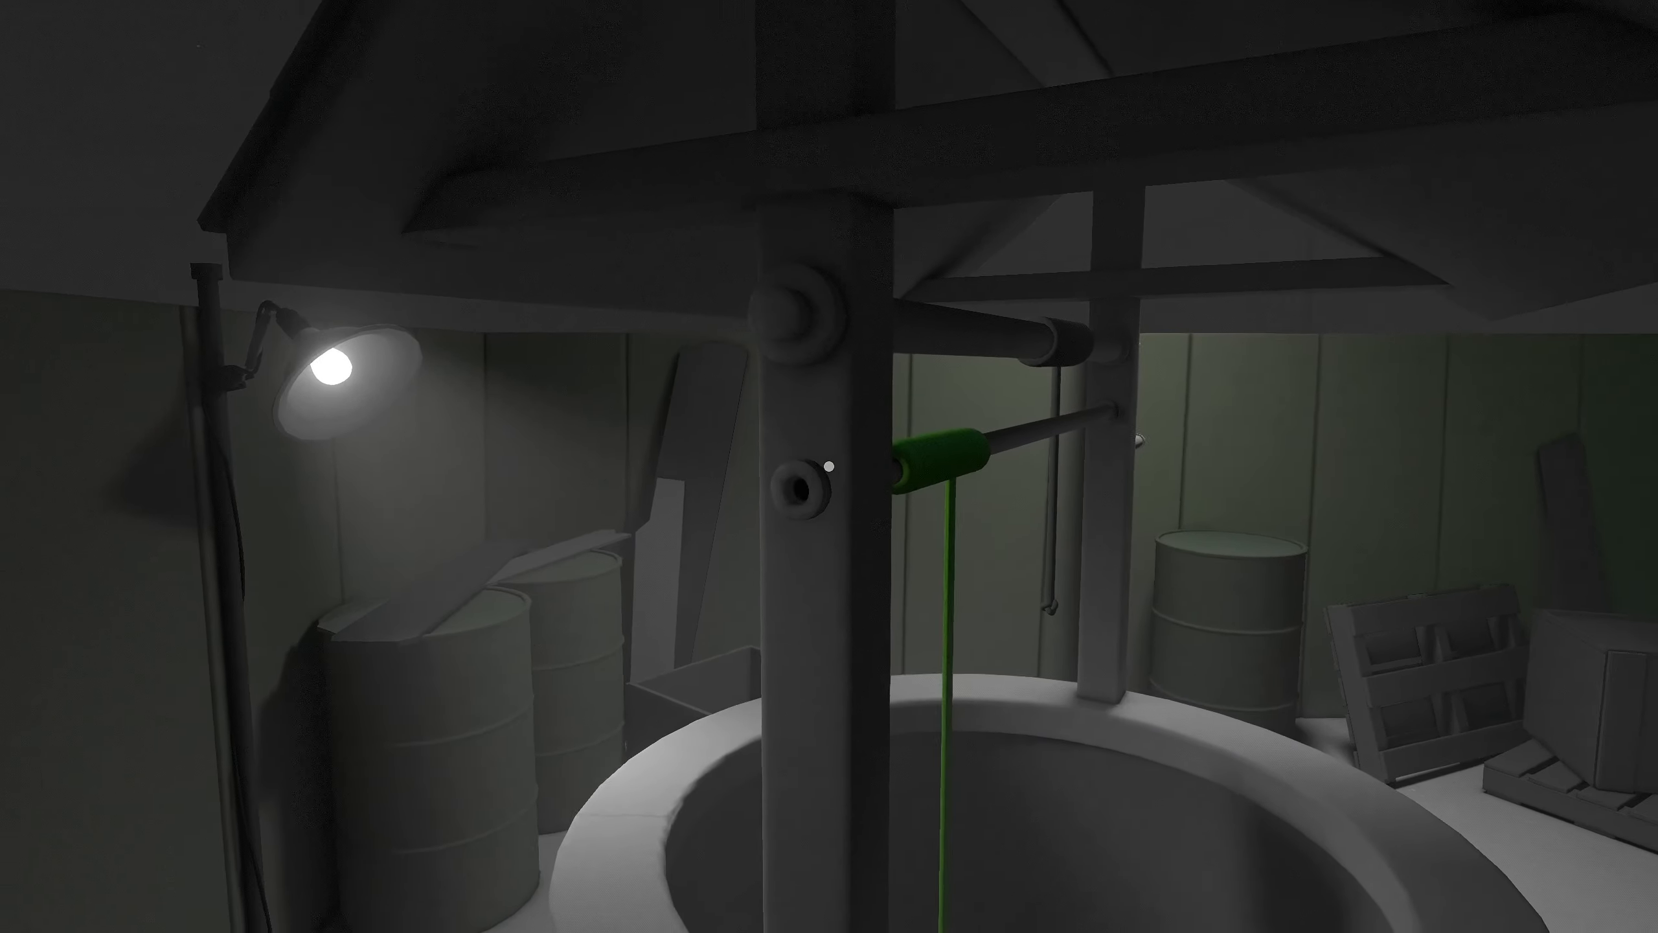